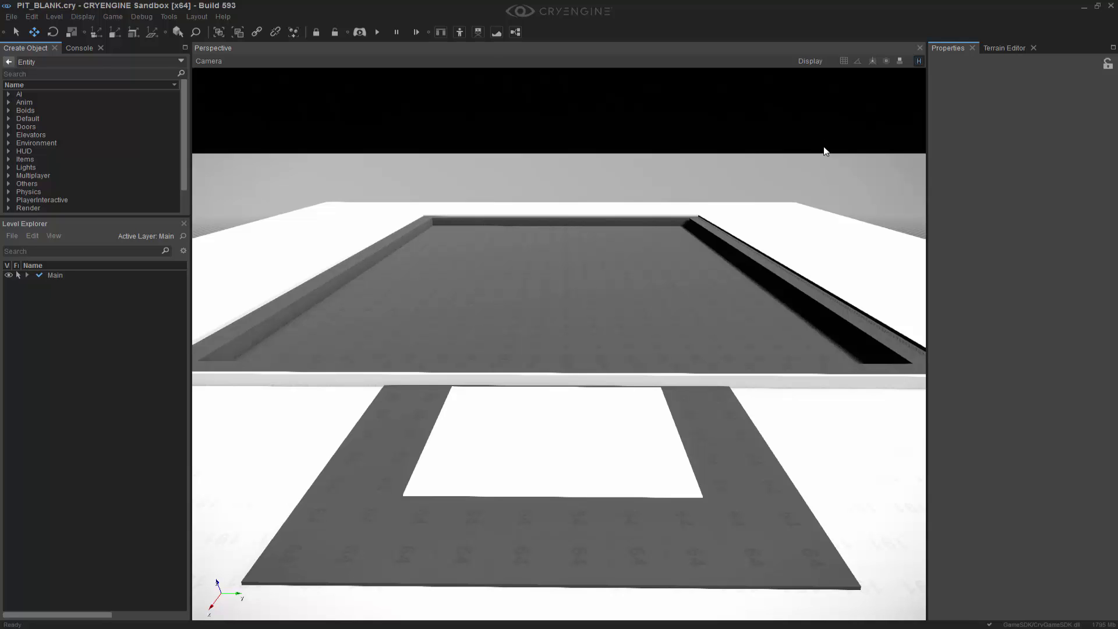
mouse_move(824, 142)
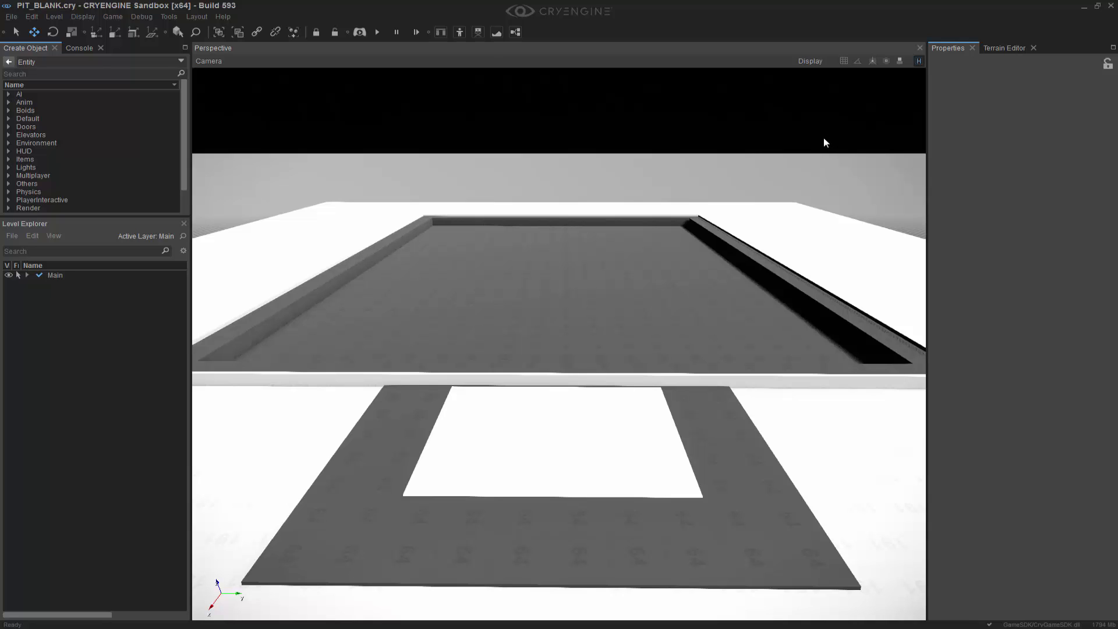
mouse_move(809, 139)
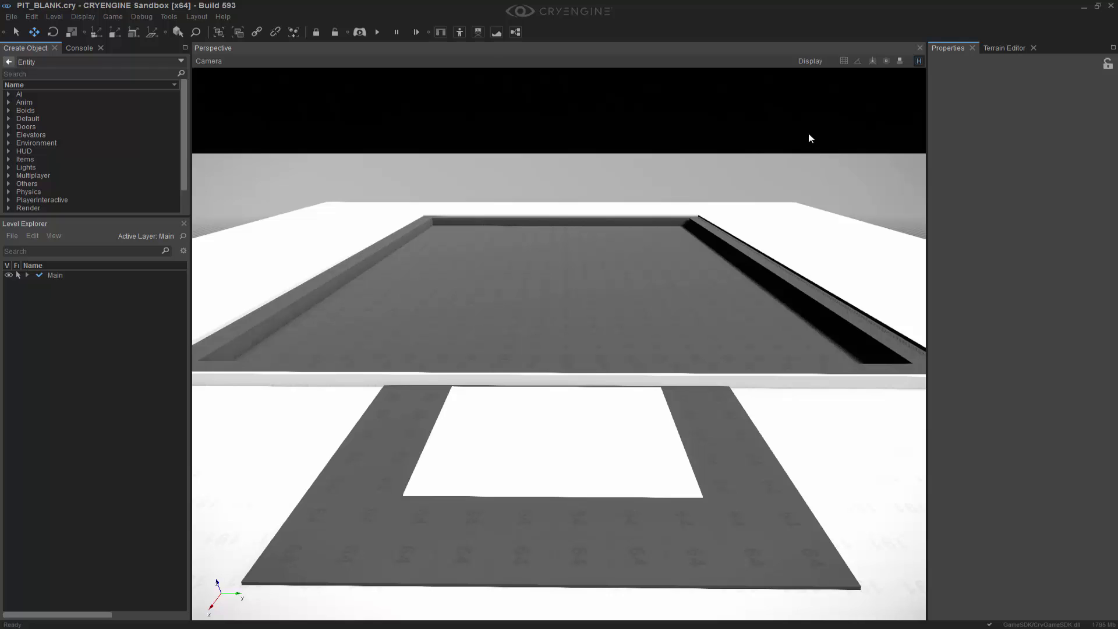
mouse_move(797, 144)
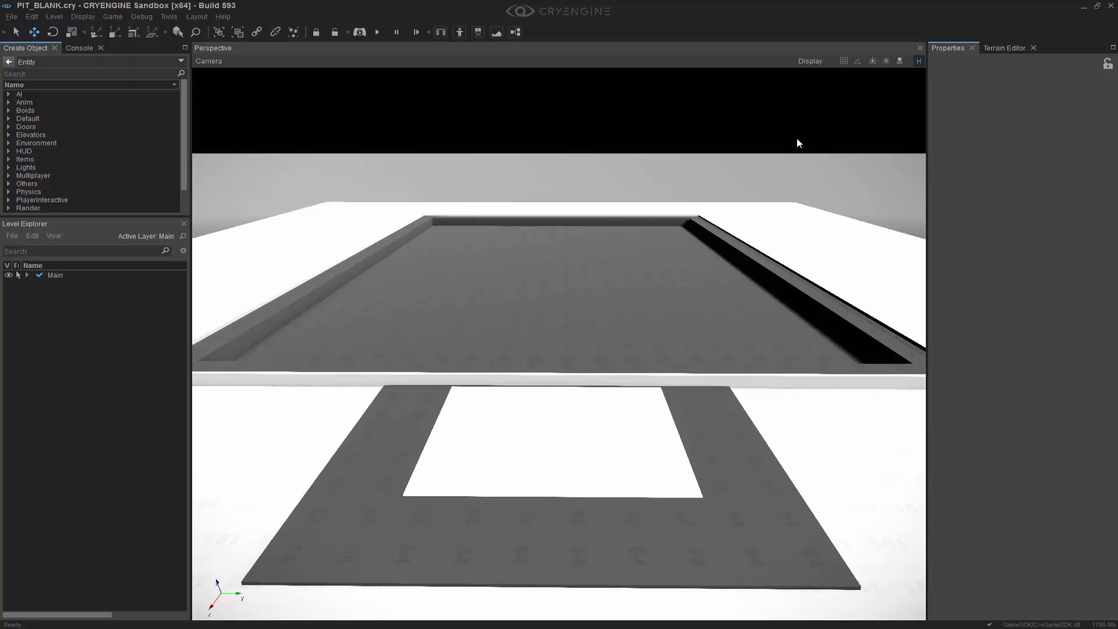
mouse_move(834, 136)
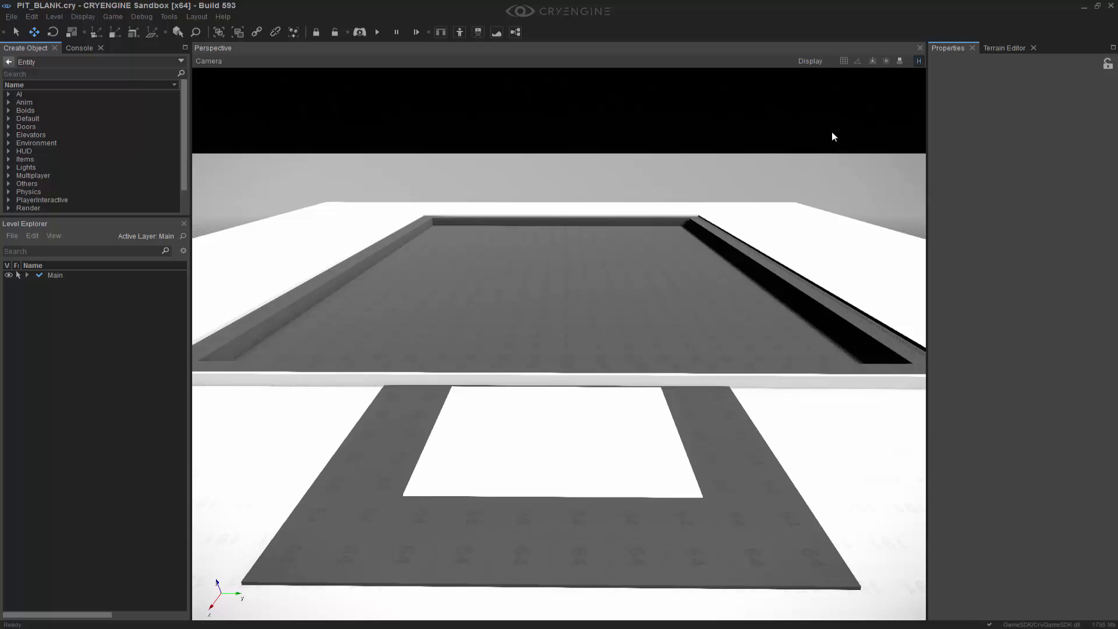
mouse_move(824, 141)
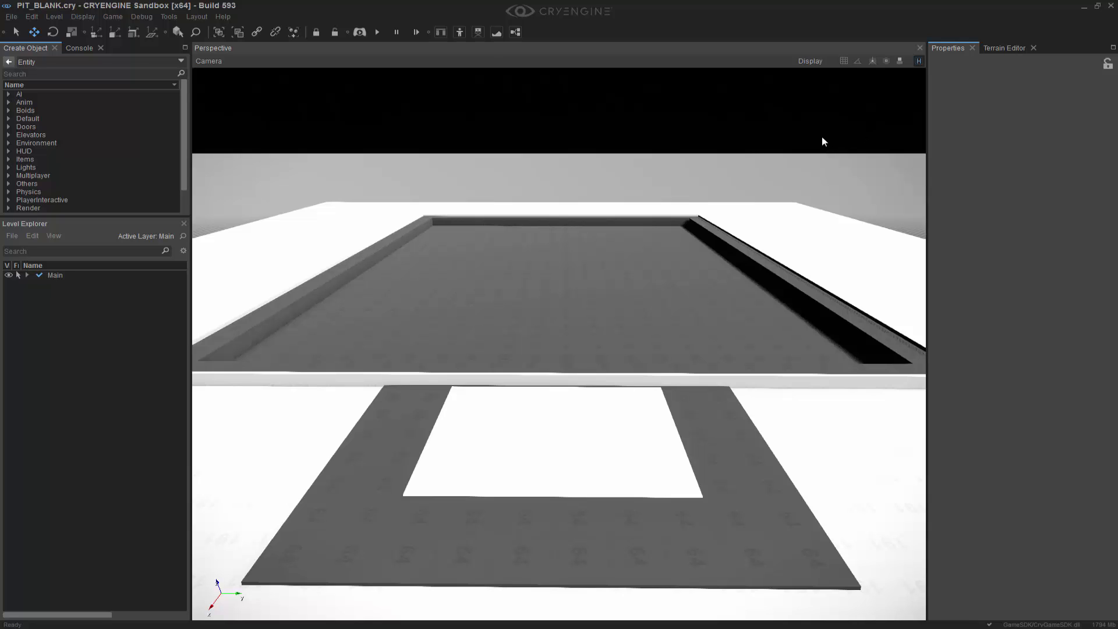
mouse_move(821, 155)
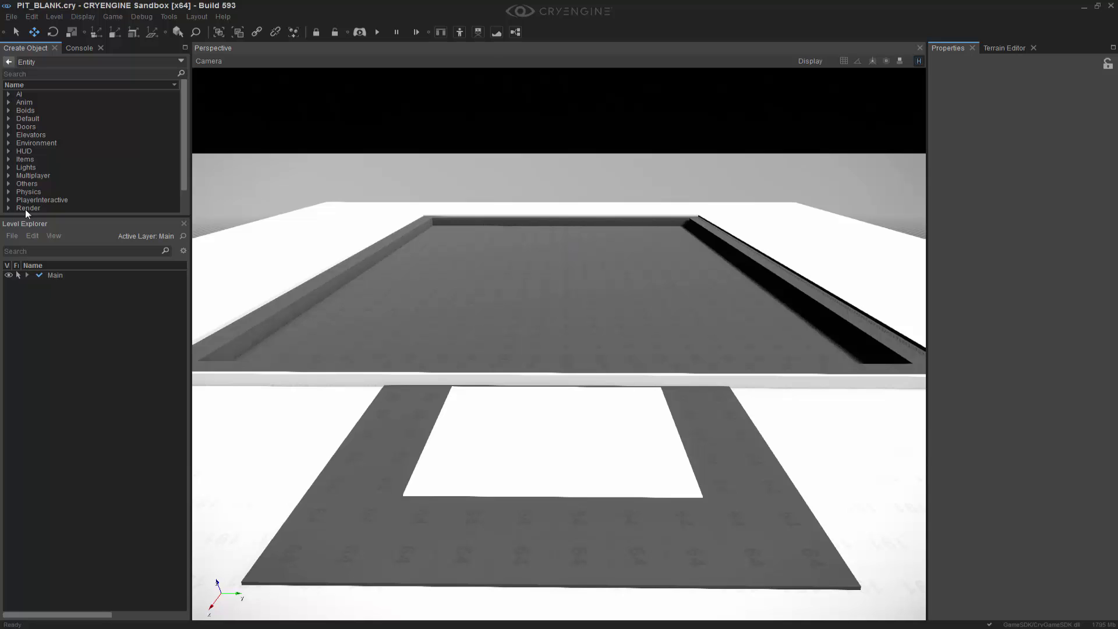
Step: Place a FlowgraphEntity on the white square in front of the pit
left_click(8, 119)
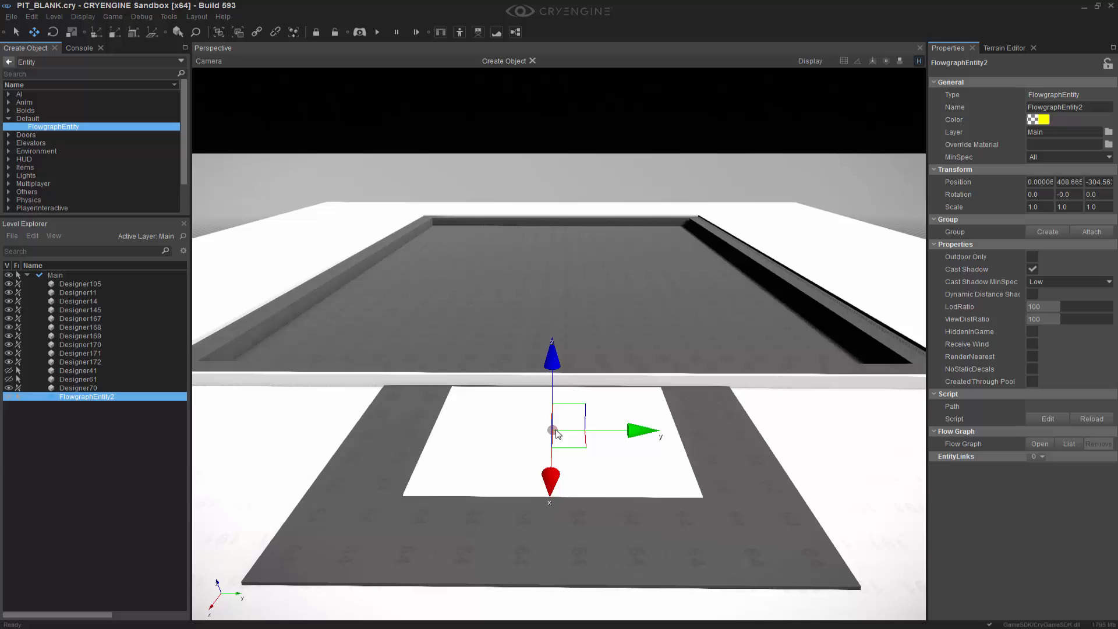
left_click_drag(551, 431, 541, 433)
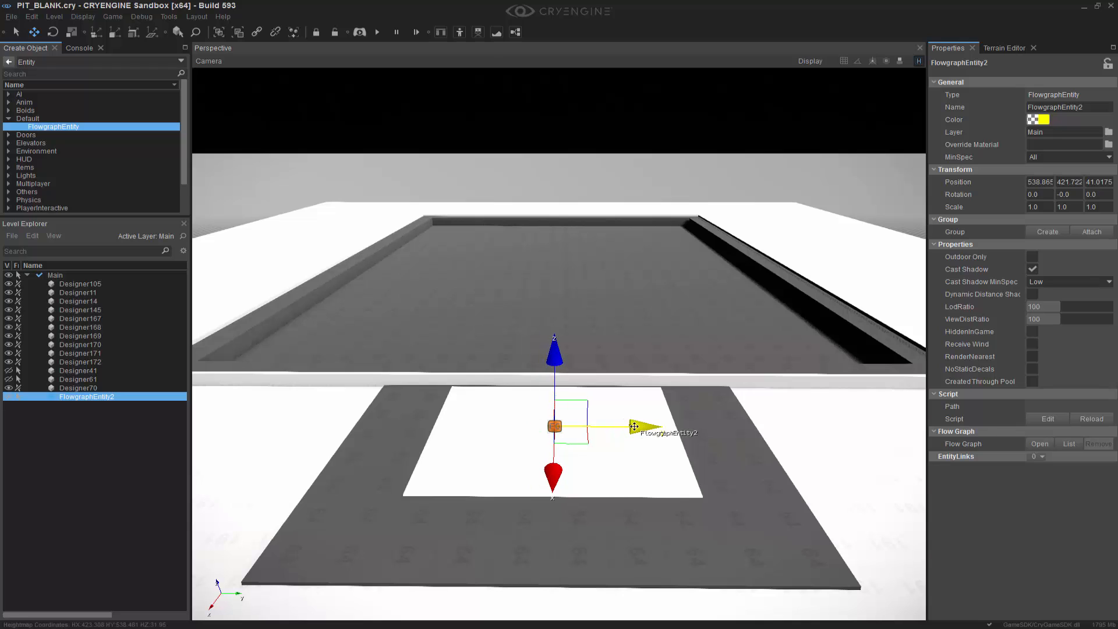
Step: Create a flow graph for FlowgraphEntity2 in a new group named SPAWN_FG
right_click(552, 426)
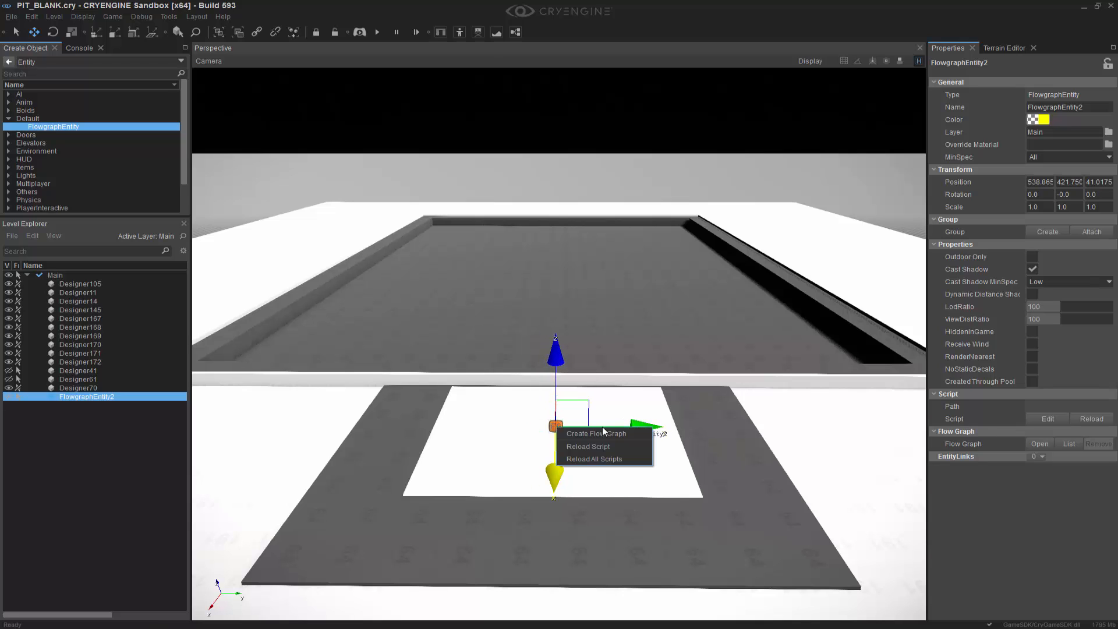
left_click(597, 433)
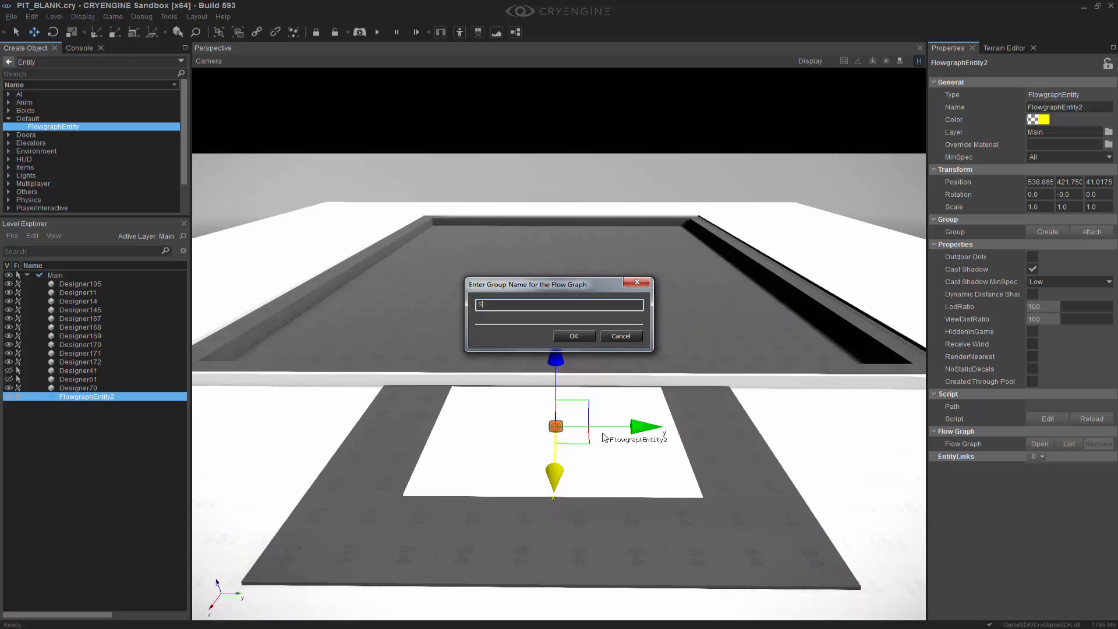
type("PAWN_F")
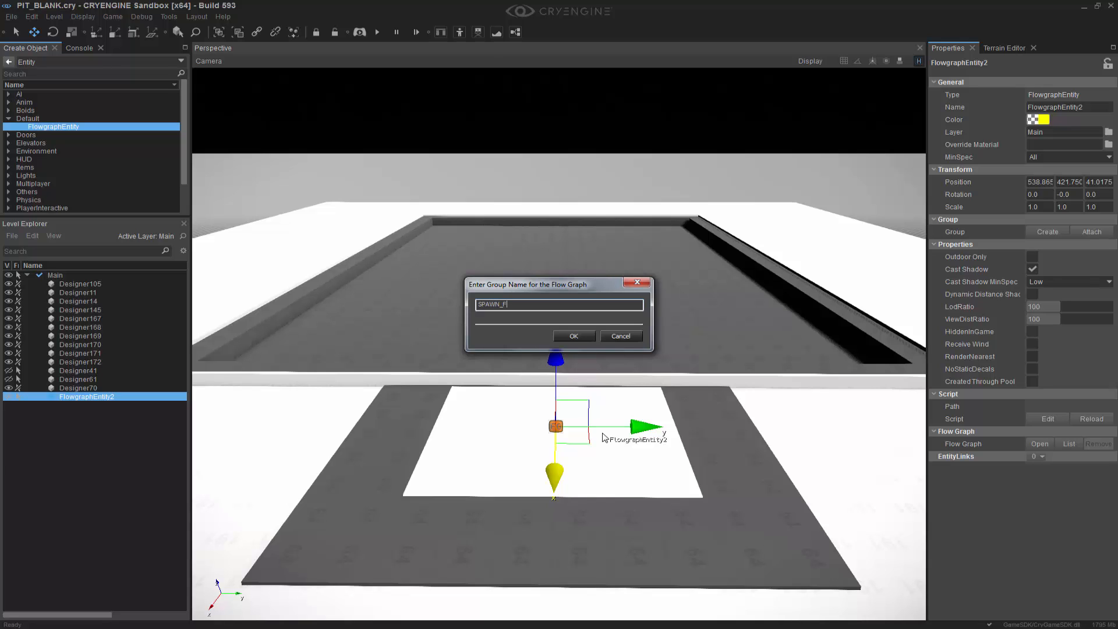
left_click(573, 336)
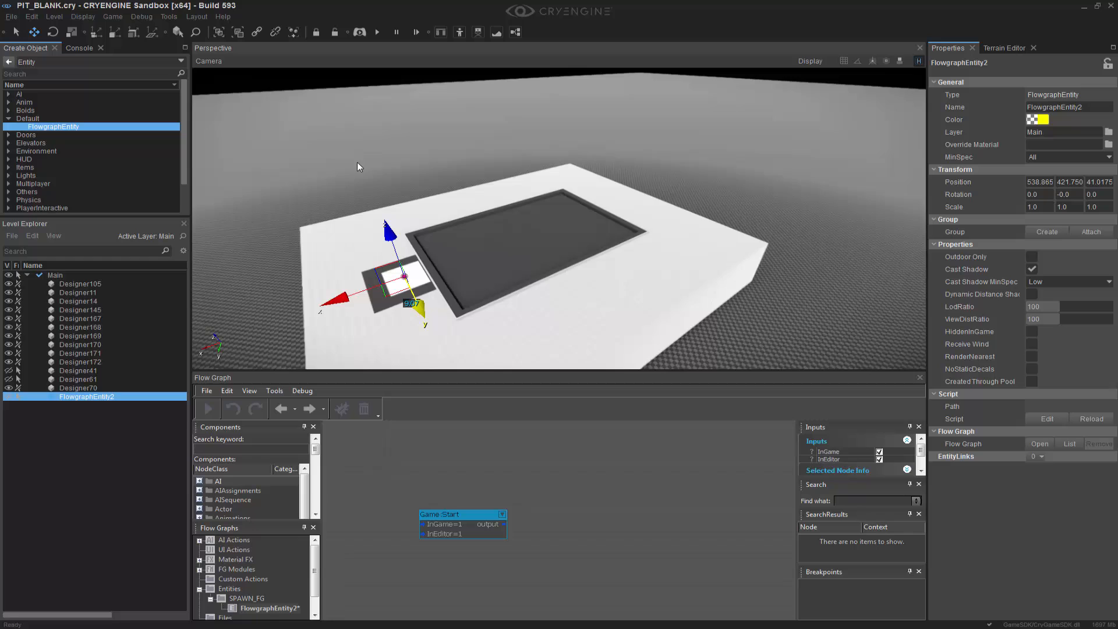
left_click(112, 15)
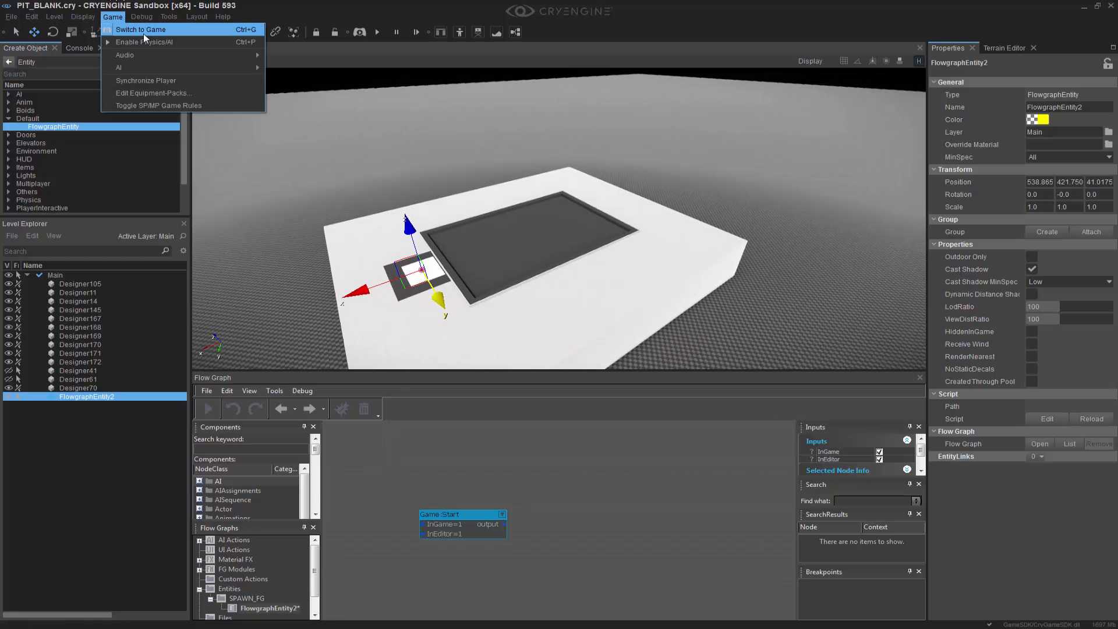
left_click(141, 29)
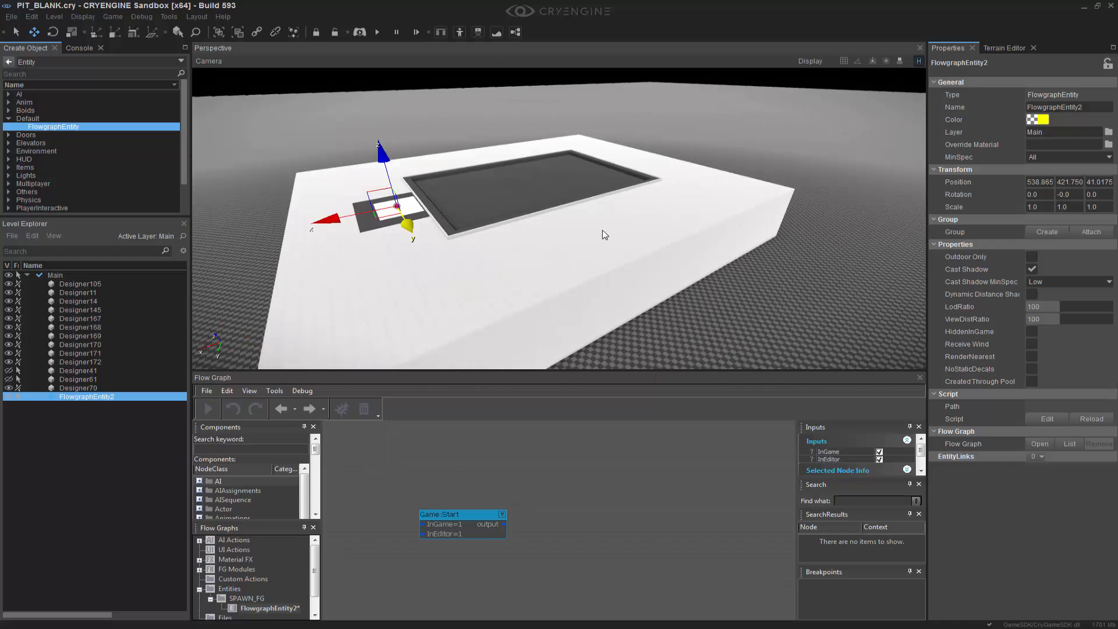
mouse_move(739, 284)
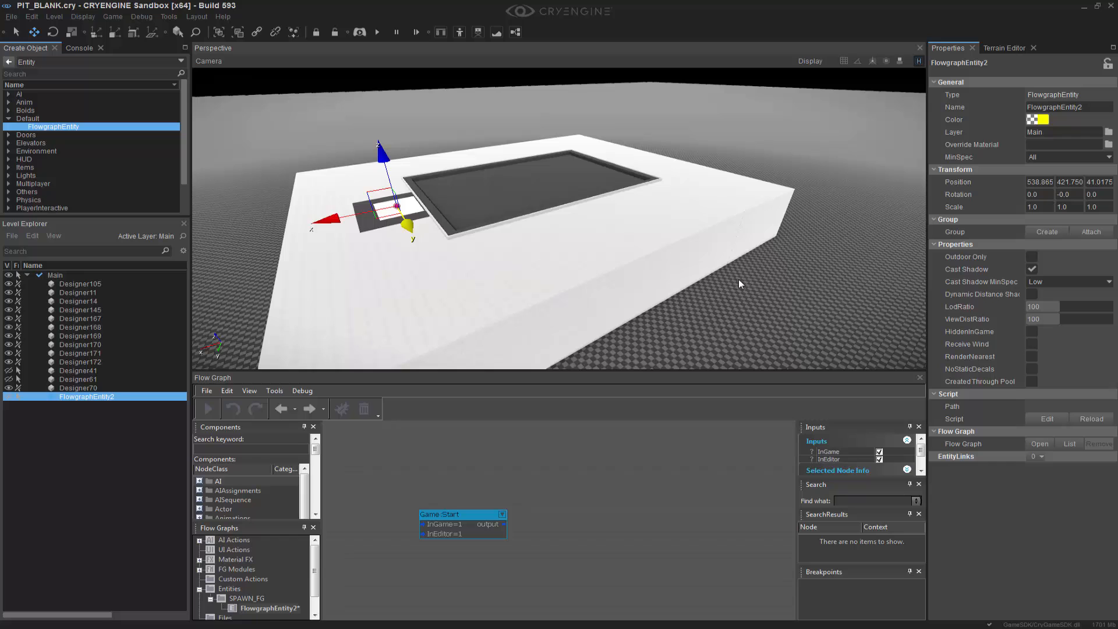
mouse_move(720, 363)
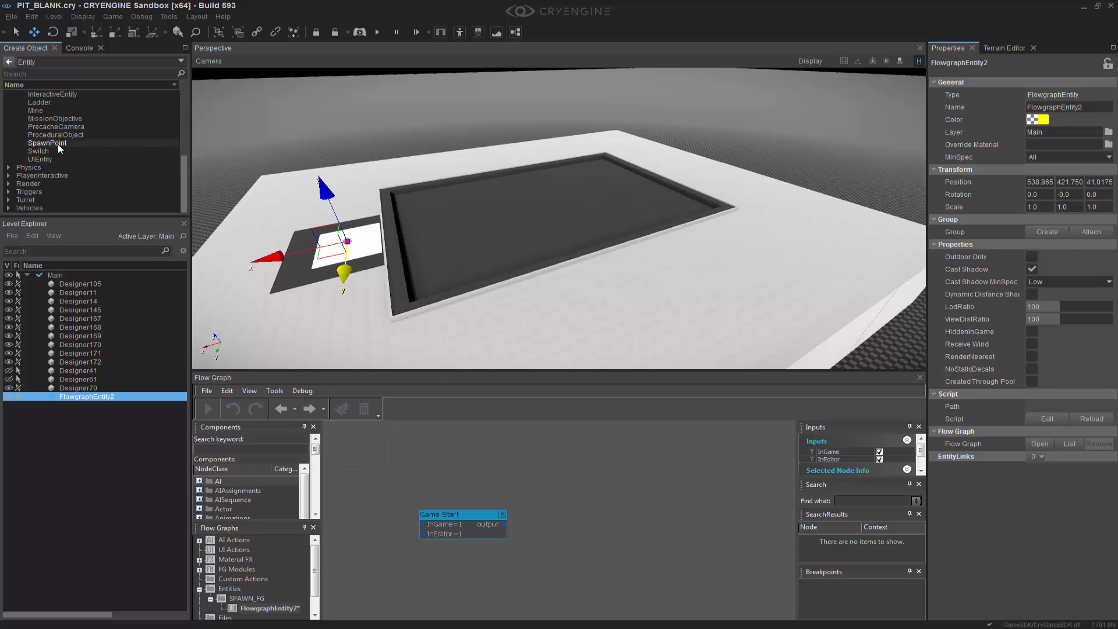
Step: Place a SpawnPoint entity from Entity > Others onto the platform
left_click(46, 142)
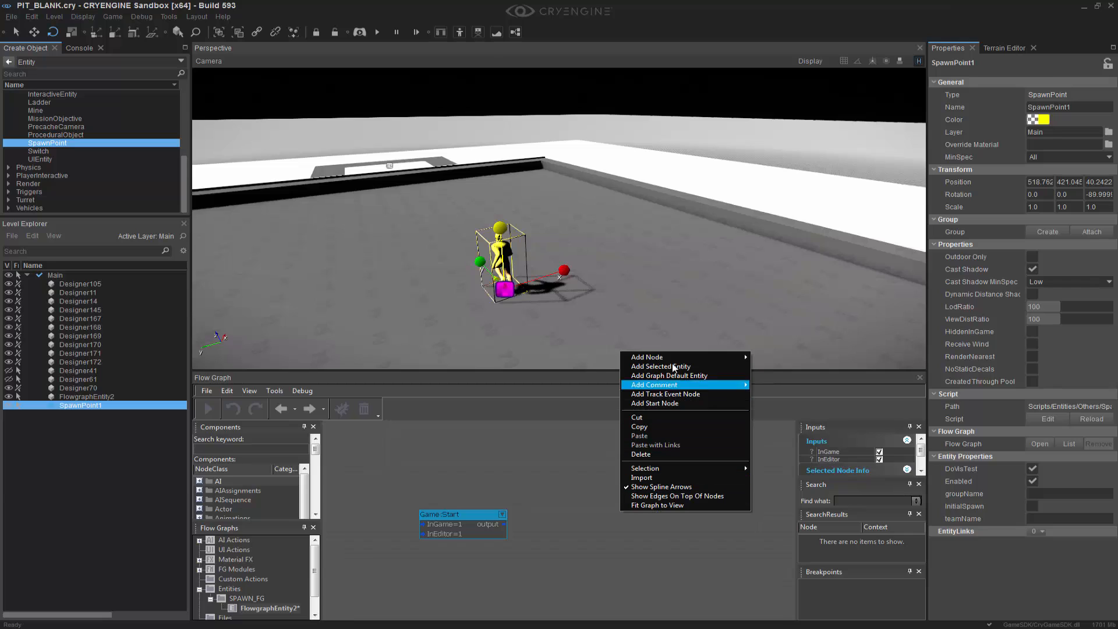
Step: Add SpawnPoint1 as a node and link Game:Start output to its Spawn input
left_click(661, 366)
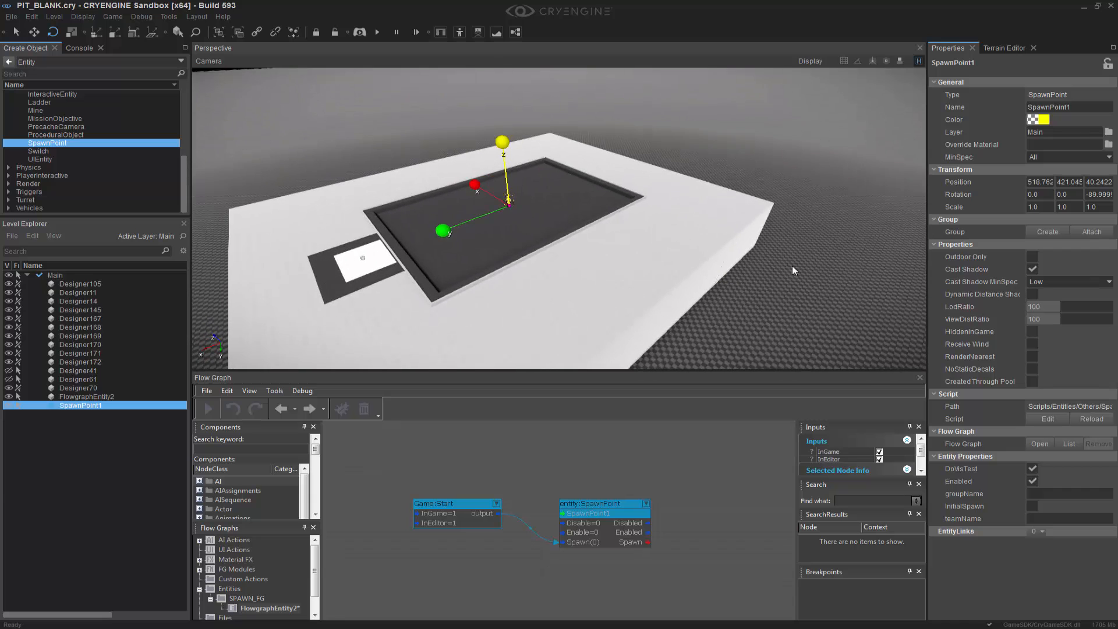
Step: Switch to Game (Ctrl+G) so the player spawns at SpawnPoint1
left_click(113, 15)
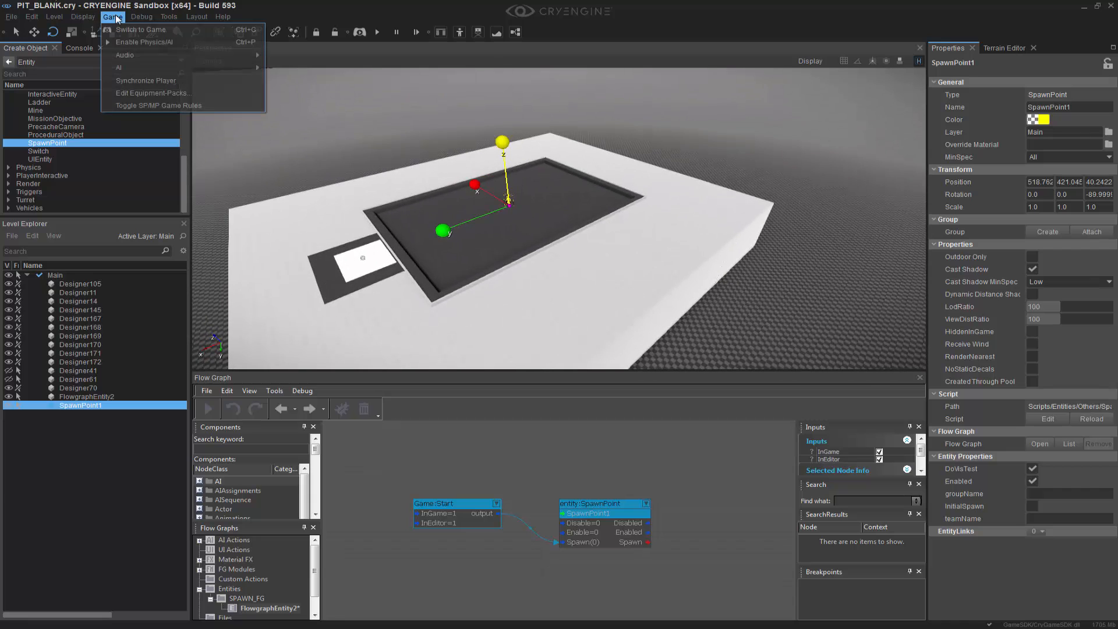
left_click(141, 30)
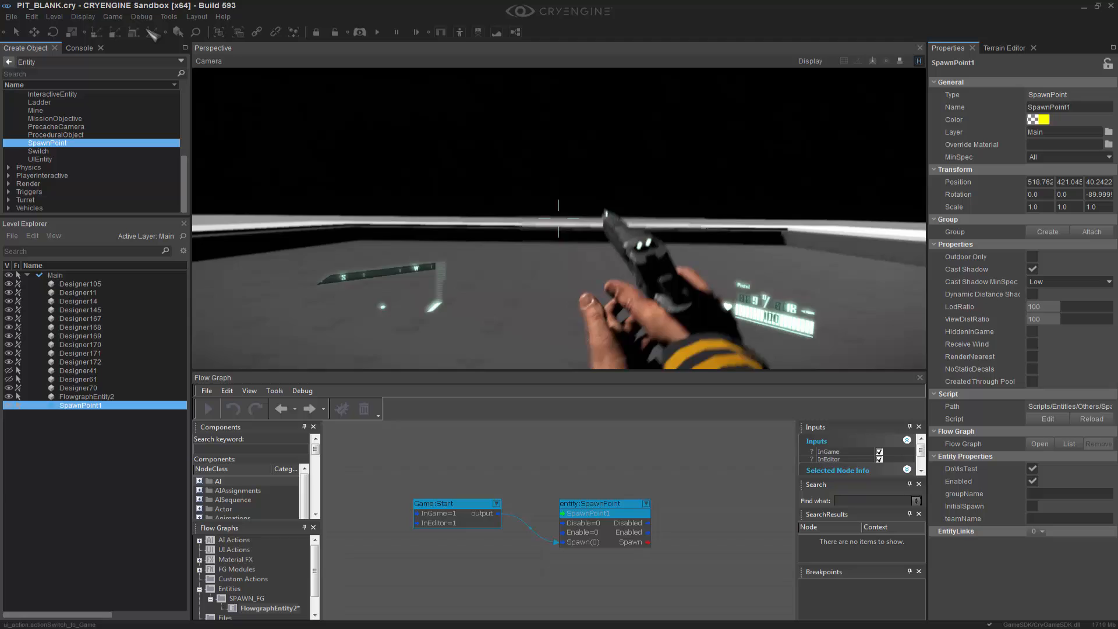